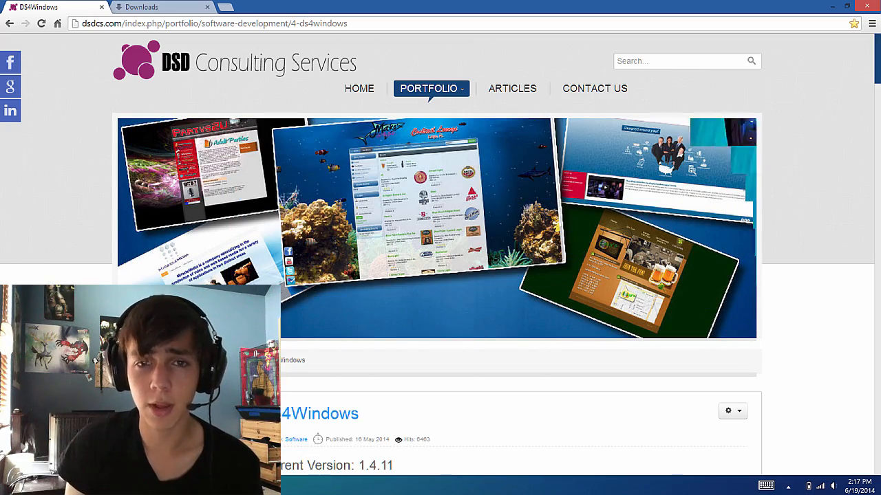
- Scroll the DS4Windows page down to current version 1.4.11 and its changelog
{"action": "scroll", "scroll_direction": "down", "scroll_amount": 3}
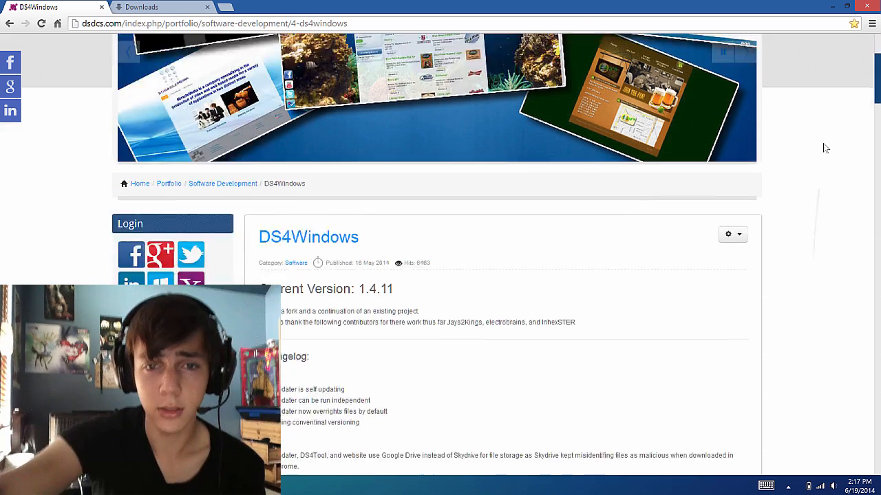
{"action": "scroll", "scroll_direction": "down", "scroll_amount": 3}
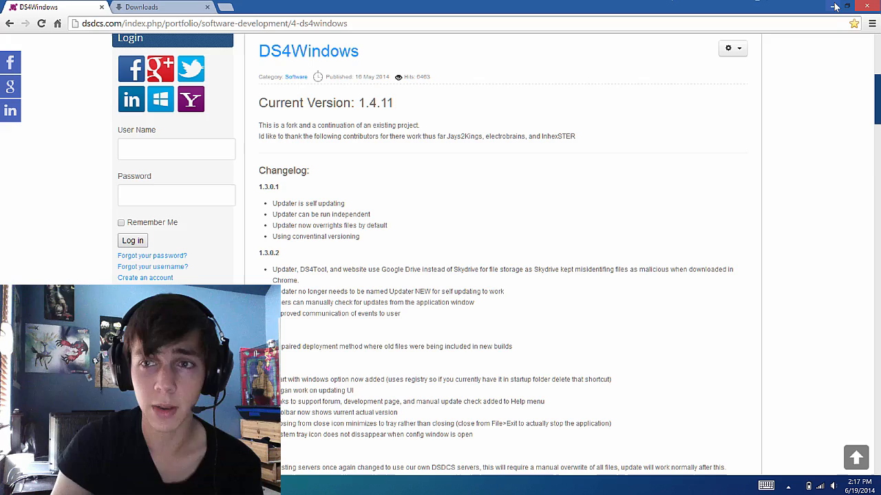
- Minimize Chrome and search Windows settings for 'bluetooth'
{"action": "left_click", "coordinate": [834, 6]}
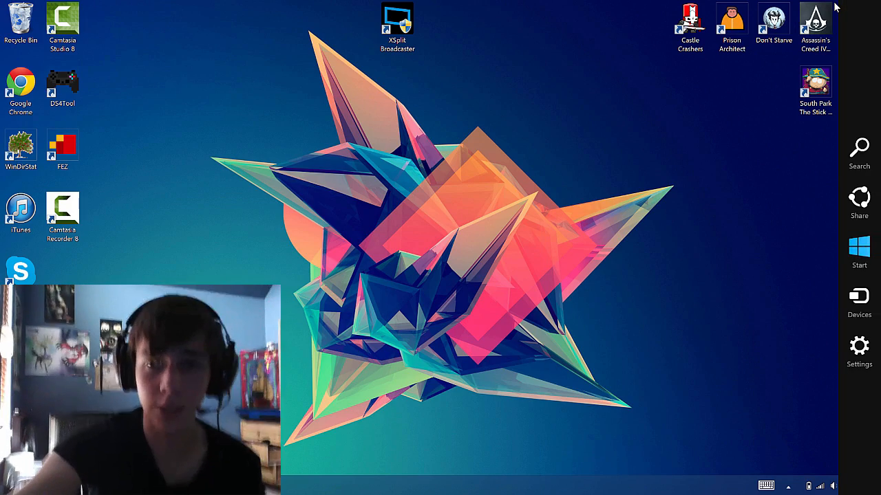
{"action": "type", "text": "blue"}
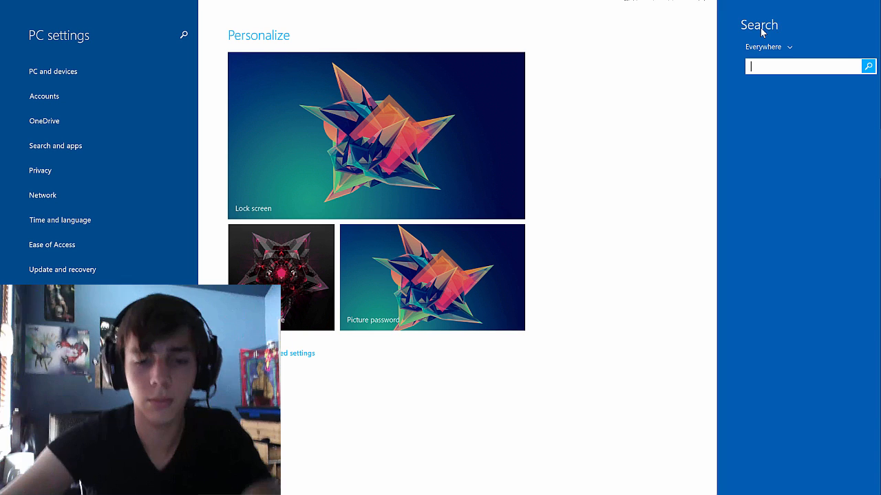
{"action": "type", "text": "bluetooth"}
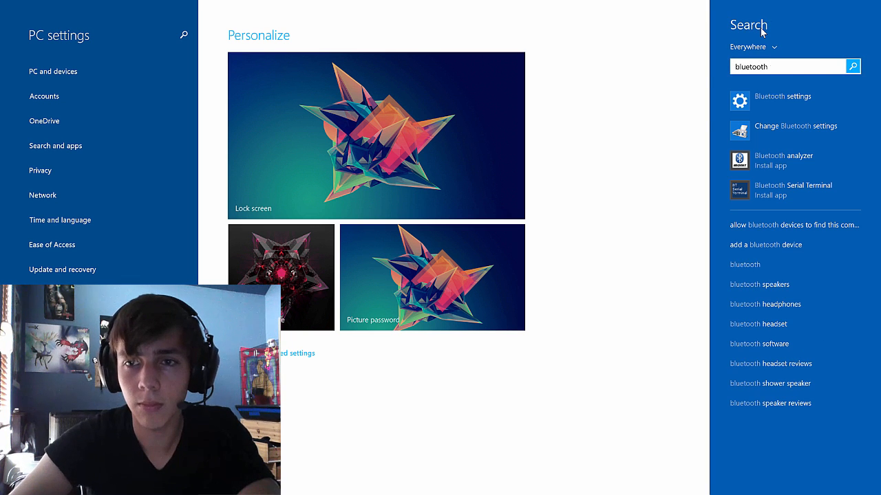
- Open Bluetooth settings and pair the Wireless Controller with the PC
{"action": "left_click", "coordinate": [782, 96]}
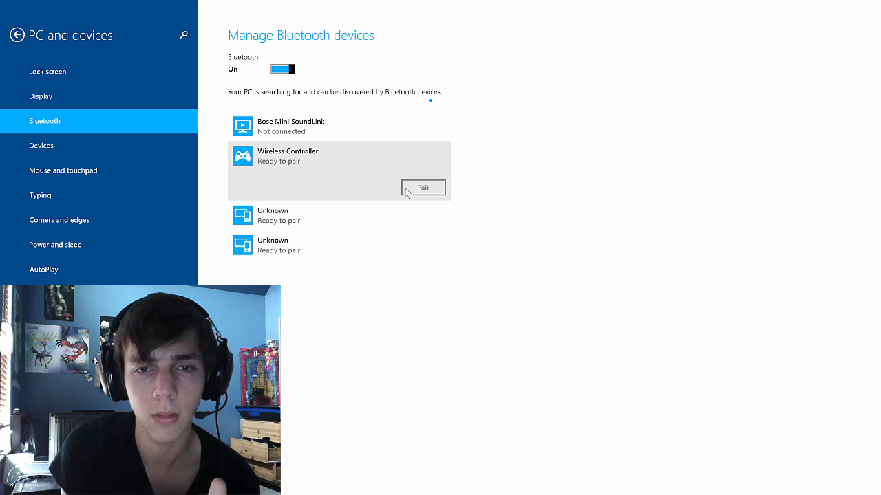
{"action": "left_click", "coordinate": [422, 187]}
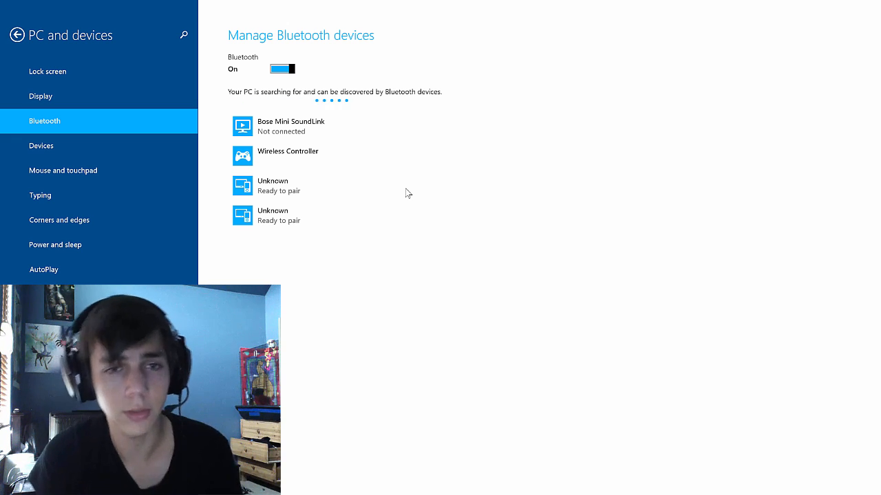
{"action": "left_click", "coordinate": [306, 156]}
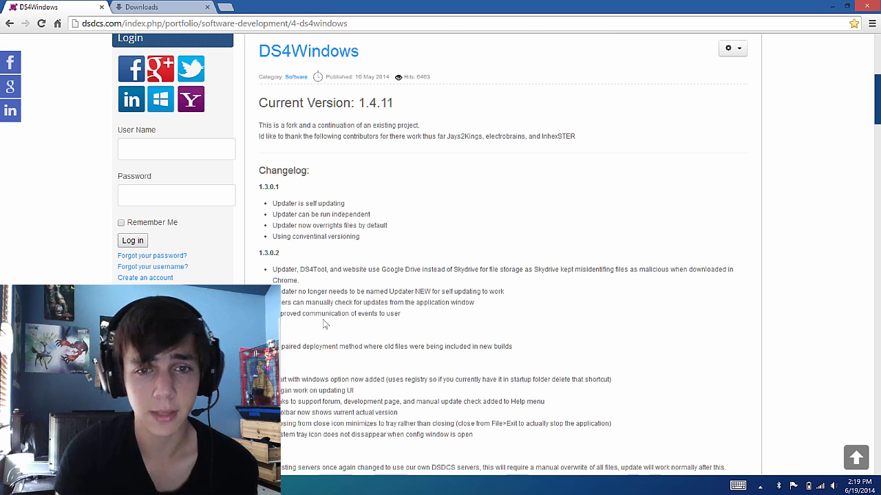
- Scroll the DS4Windows page down to the Attachments list showing DS4Tool.exe
{"action": "scroll", "scroll_direction": "down", "scroll_amount": 3}
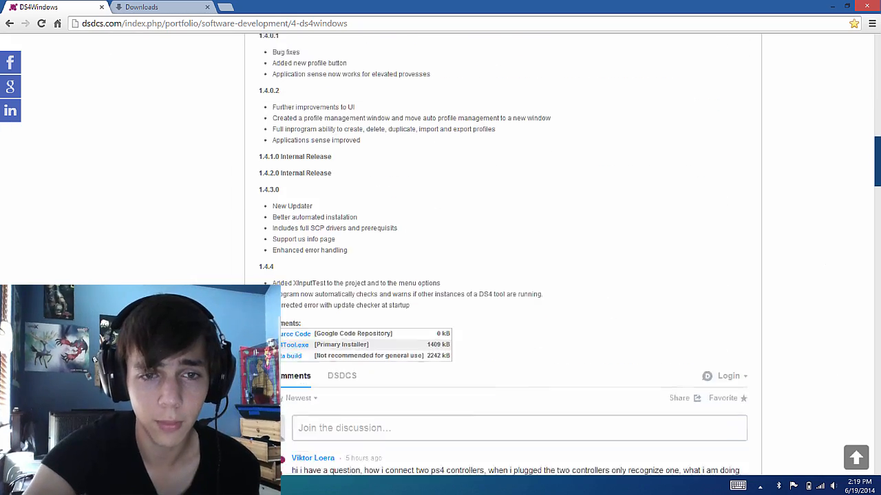
{"action": "scroll", "scroll_direction": "down", "scroll_amount": 3}
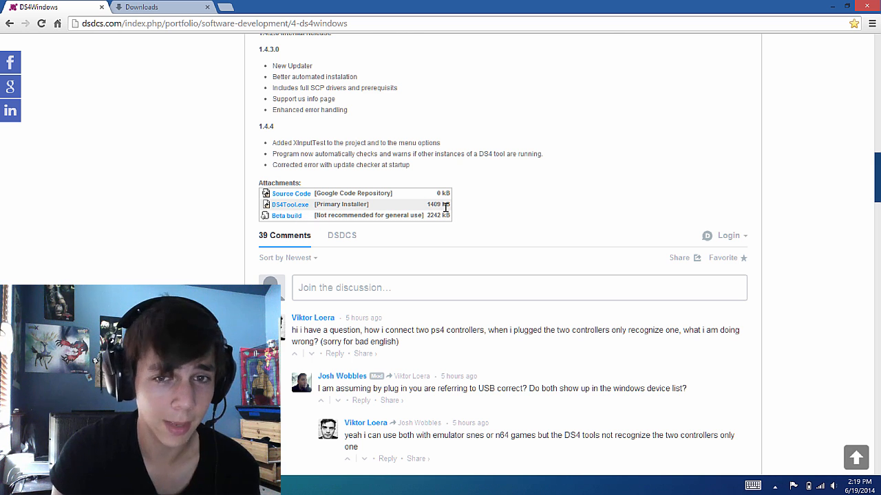
{"action": "mouse_move", "coordinate": [311, 184]}
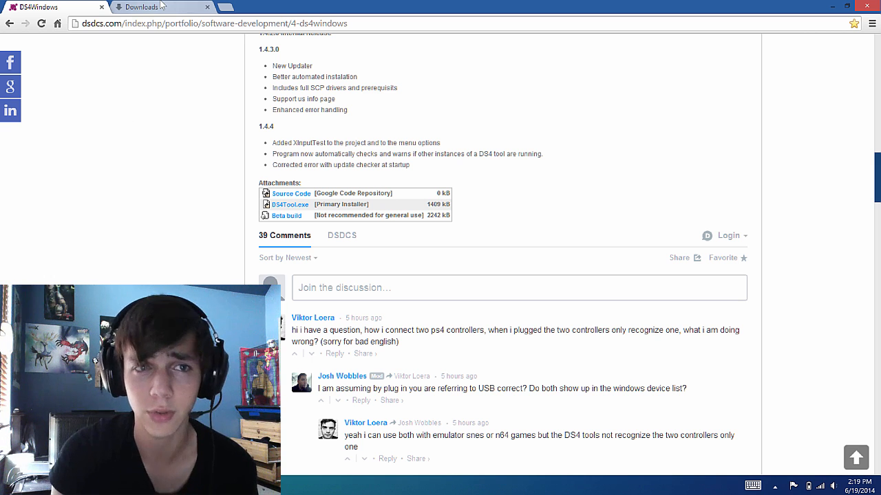
- Run DS4Tool.exe from Downloads, accept the licence, then cancel setup and close it
{"action": "left_click", "coordinate": [161, 7]}
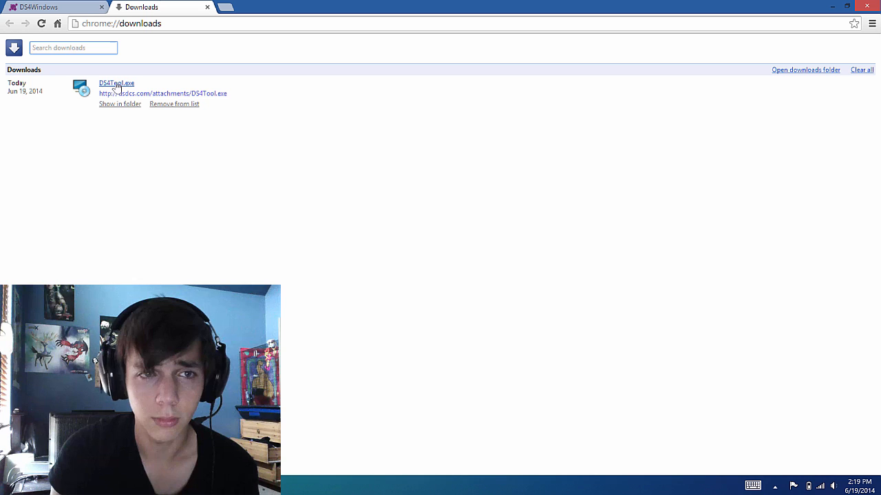
{"action": "left_click", "coordinate": [116, 83]}
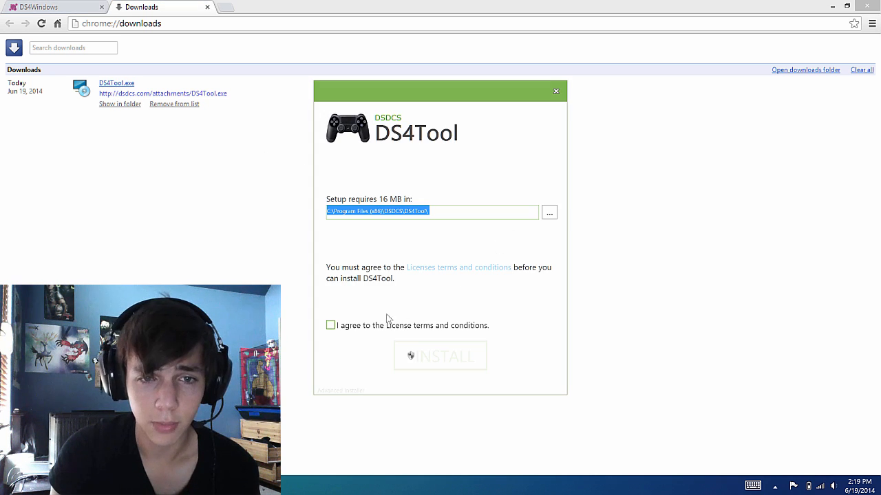
{"action": "left_click", "coordinate": [330, 324]}
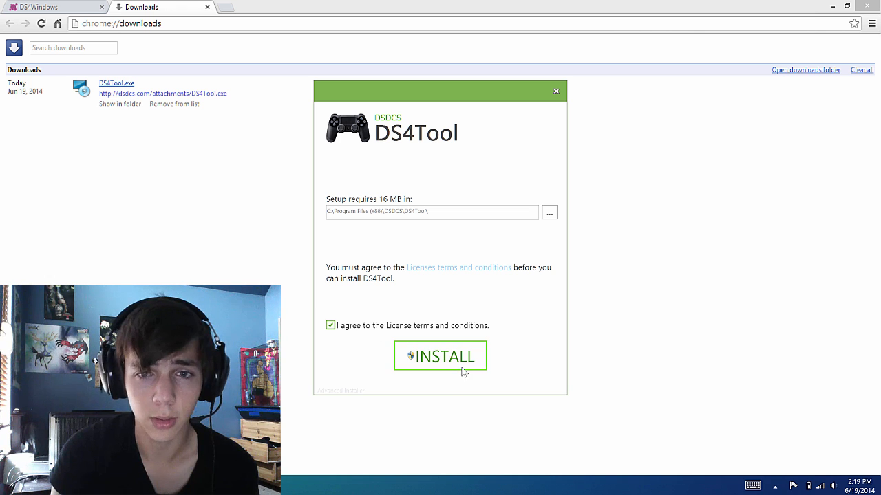
{"action": "left_click", "coordinate": [555, 91]}
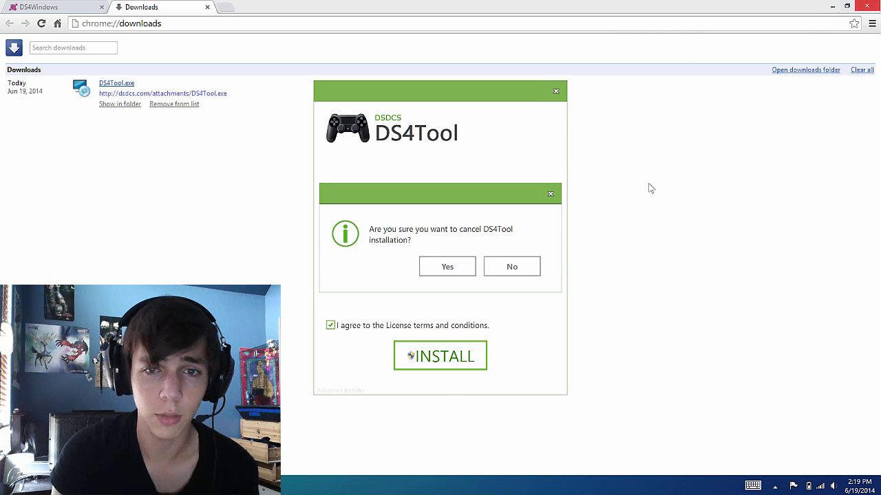
{"action": "left_click", "coordinate": [446, 266]}
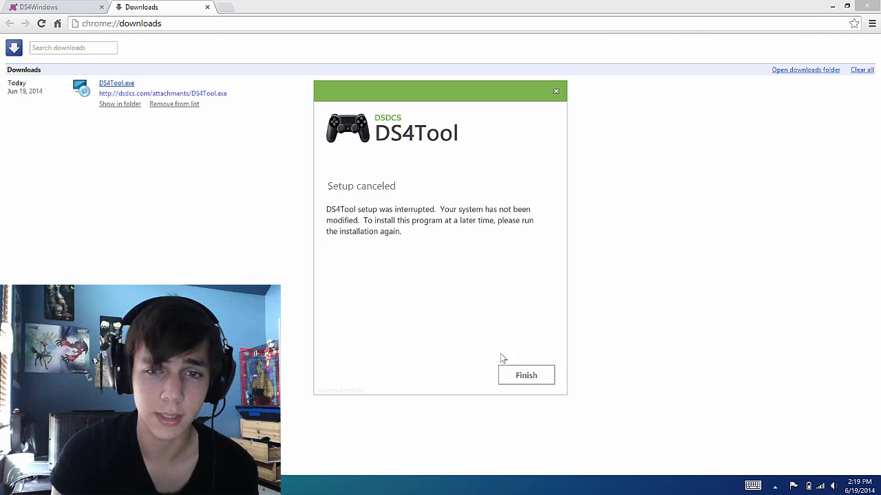
{"action": "left_click", "coordinate": [526, 375]}
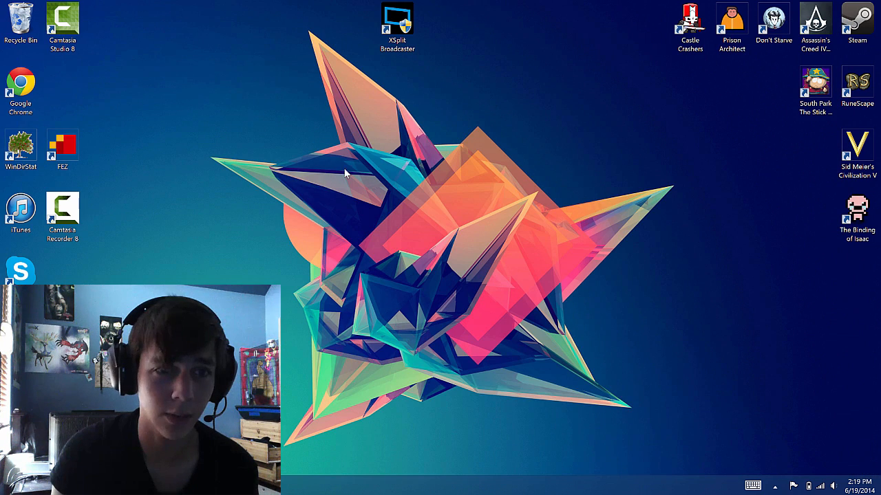
{"action": "mouse_move", "coordinate": [308, 133]}
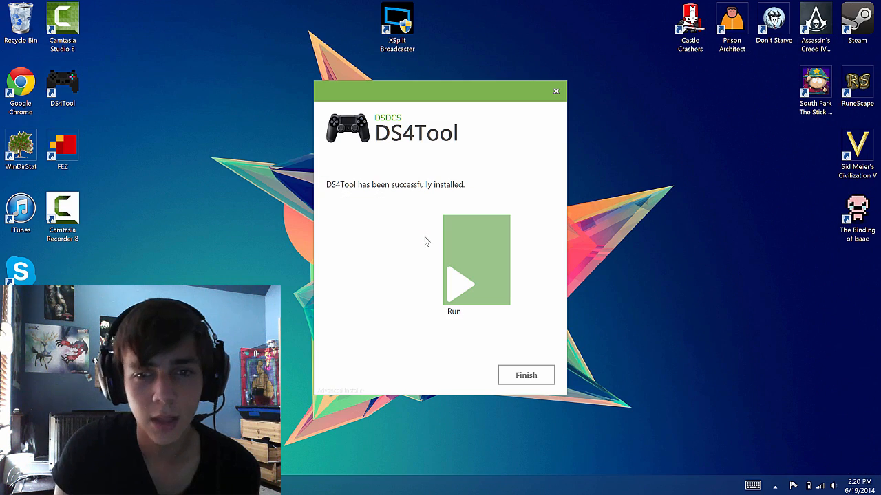
- Launch the newly installed DS4Windows from the installer's final screen
{"action": "left_click", "coordinate": [526, 374]}
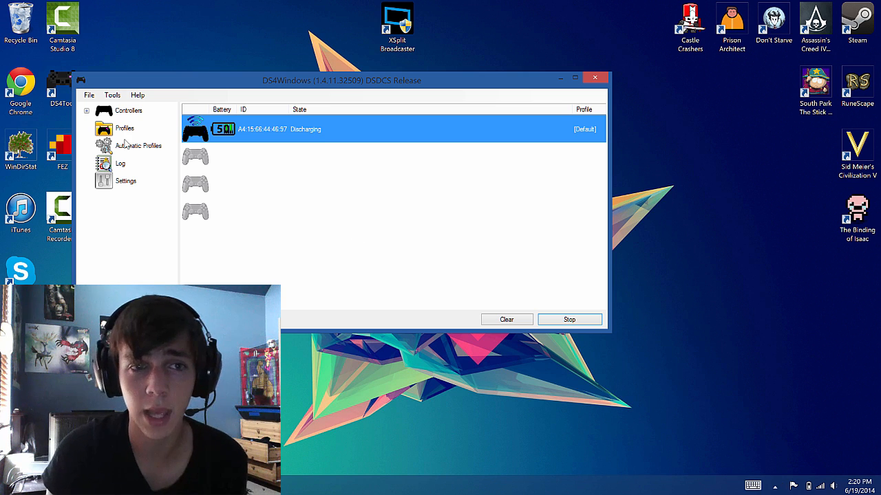
- Create a new controller profile named 'test' and select its Share button mapping
{"action": "left_click", "coordinate": [125, 128]}
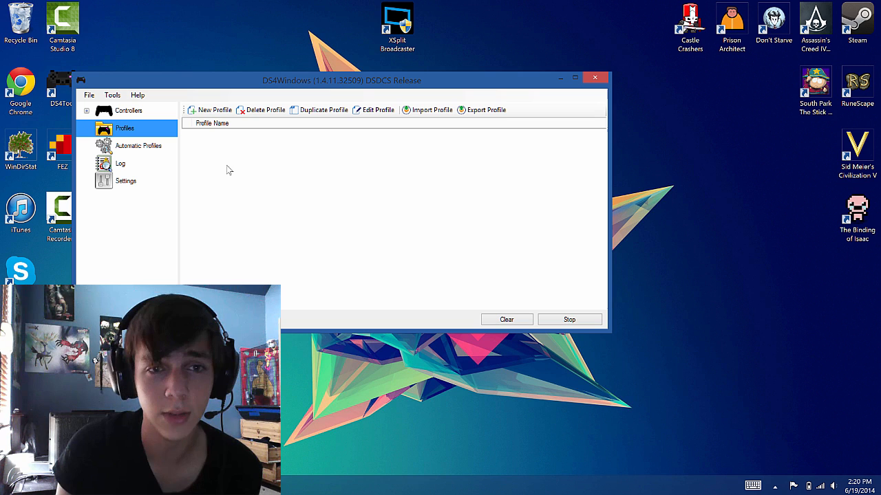
{"action": "left_click", "coordinate": [213, 110]}
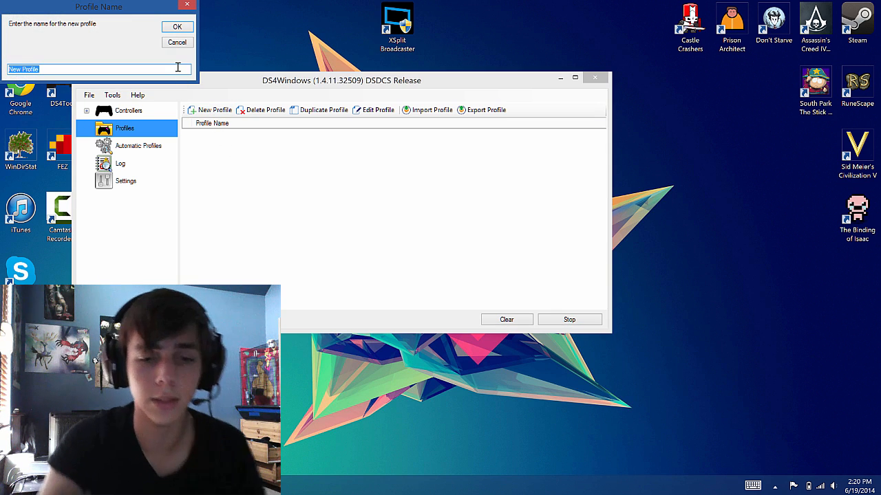
{"action": "type", "text": "test"}
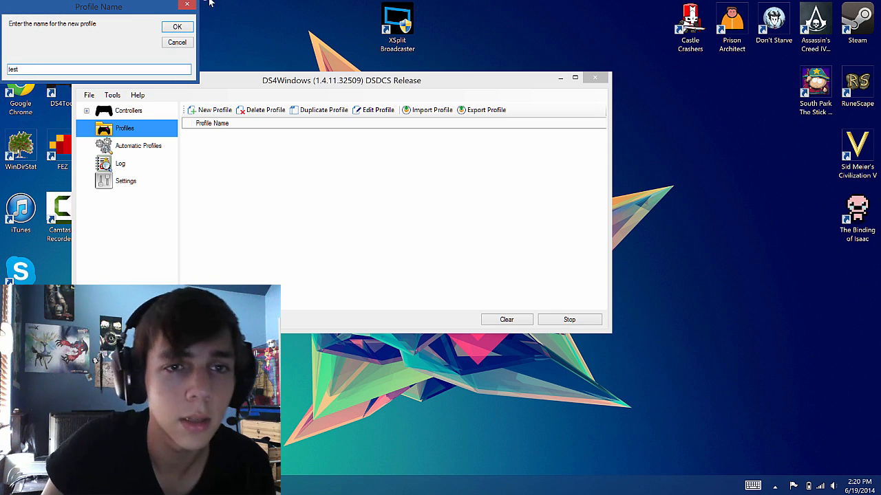
{"action": "left_click", "coordinate": [177, 26]}
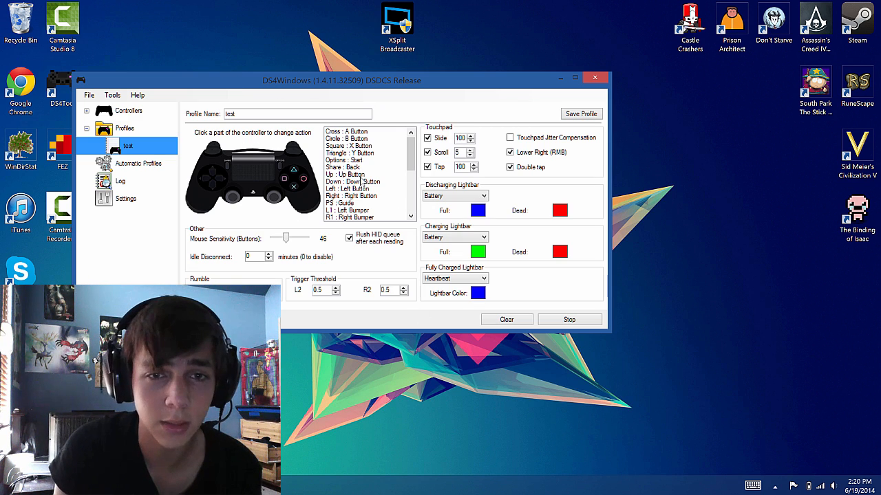
{"action": "left_click", "coordinate": [342, 167]}
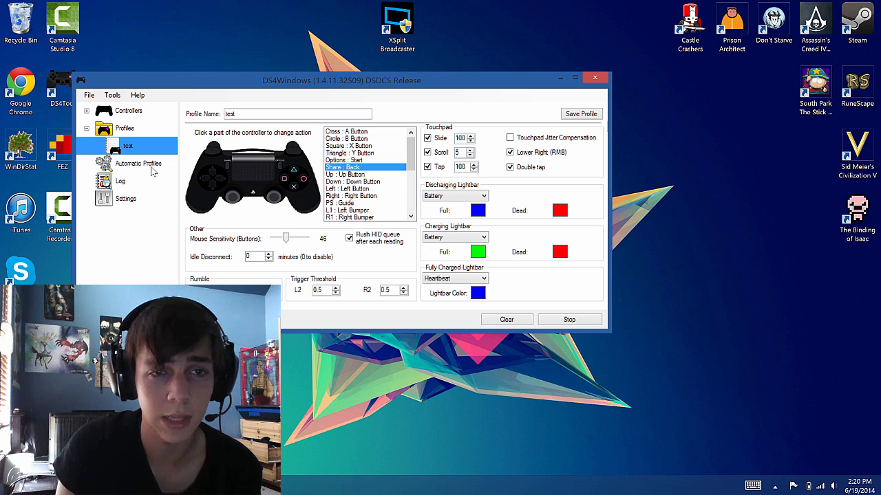
{"action": "left_click", "coordinate": [138, 163]}
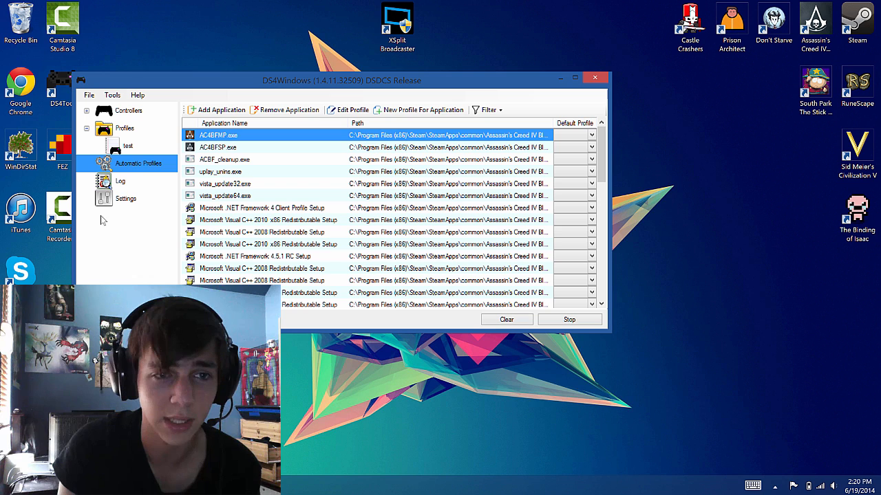
- View the Log and Settings pages, then return to the Controllers overview
{"action": "left_click", "coordinate": [120, 181]}
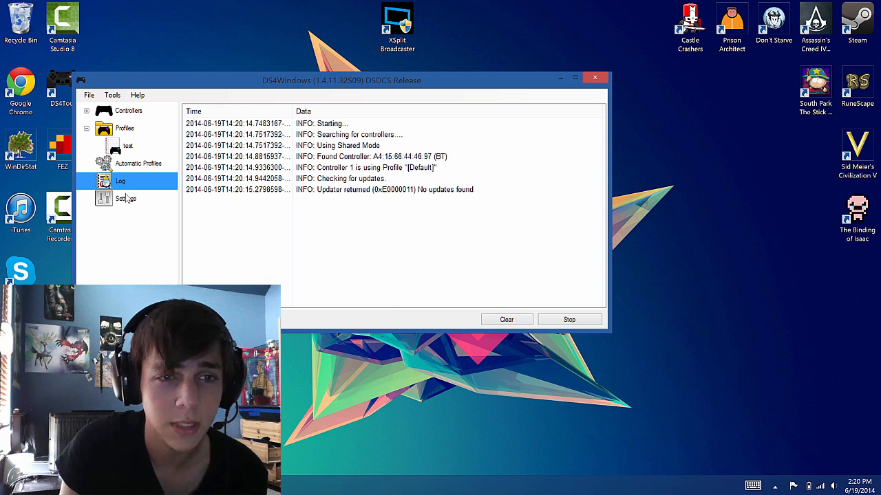
{"action": "left_click", "coordinate": [125, 199]}
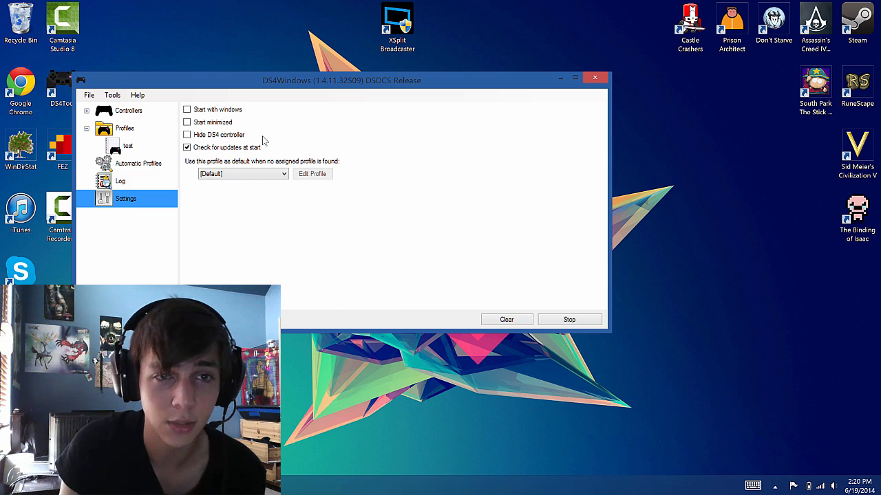
{"action": "mouse_move", "coordinate": [264, 127]}
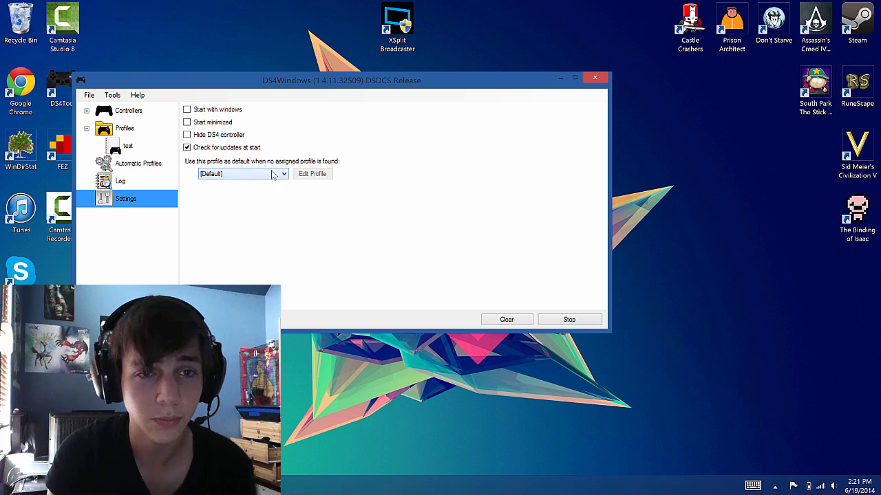
{"action": "left_click", "coordinate": [128, 111]}
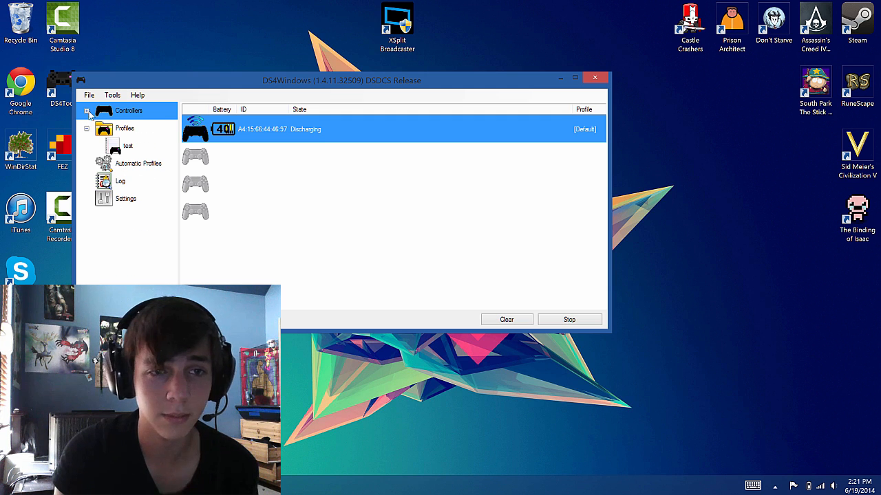
{"action": "left_click", "coordinate": [88, 128]}
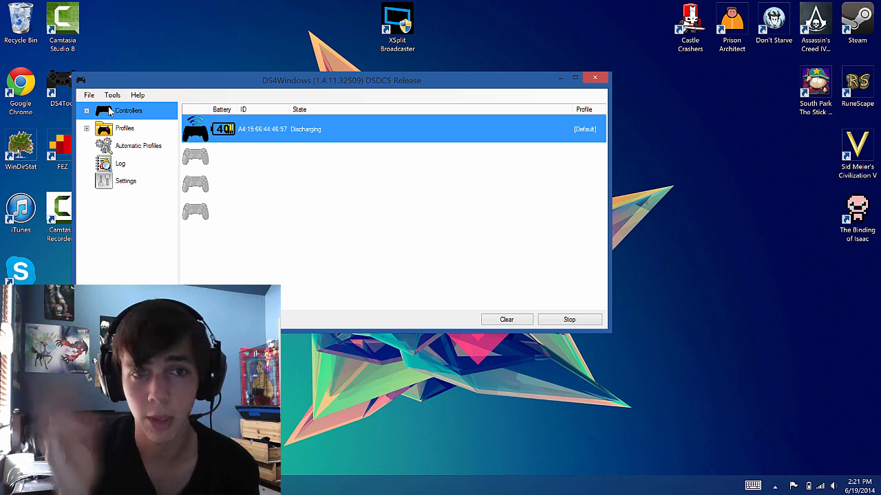
{"action": "left_click", "coordinate": [89, 95]}
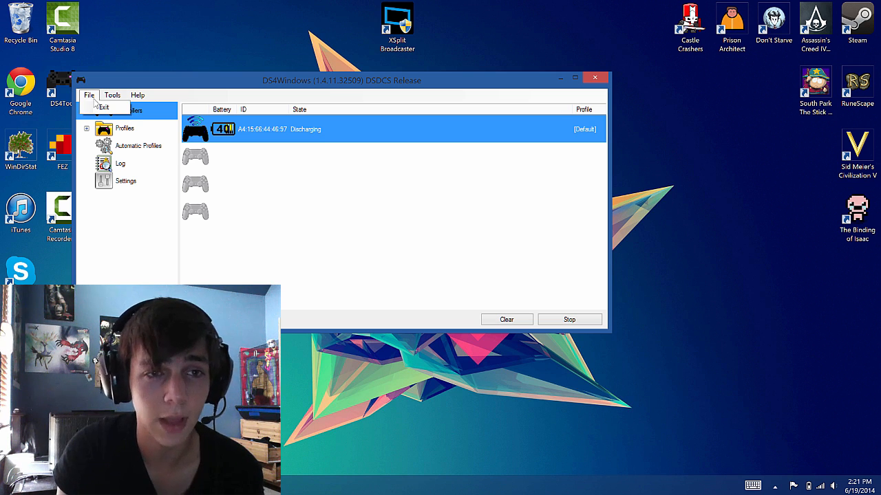
{"action": "left_click", "coordinate": [112, 95]}
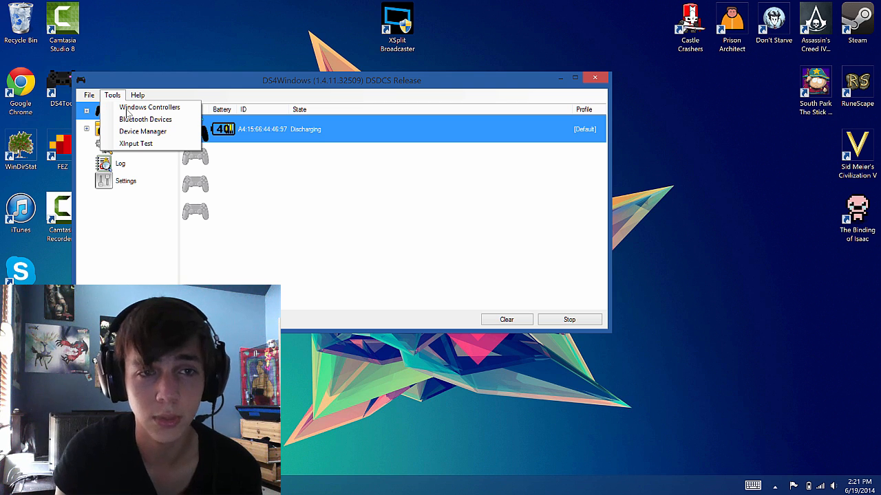
{"action": "mouse_move", "coordinate": [145, 119]}
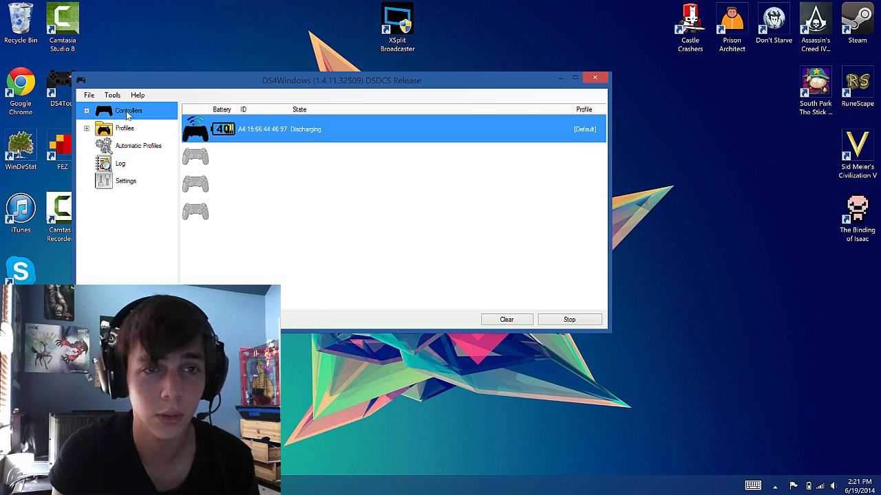
{"action": "left_click", "coordinate": [112, 95]}
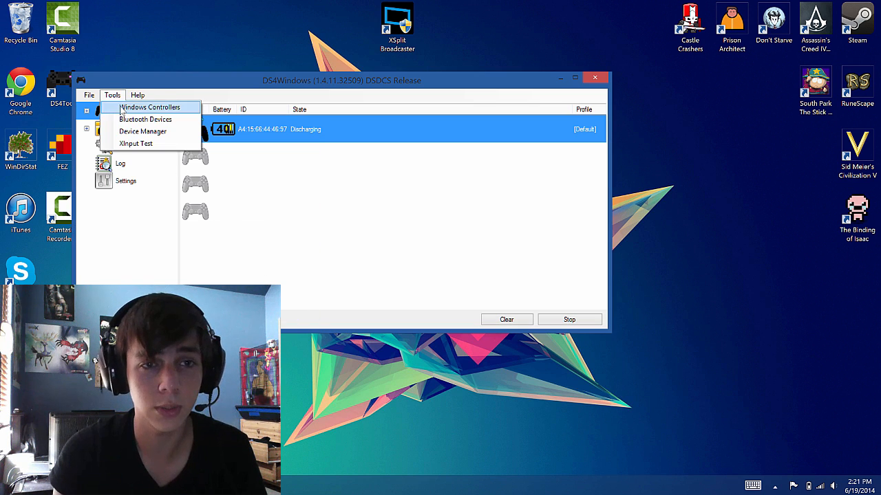
{"action": "left_click", "coordinate": [150, 107]}
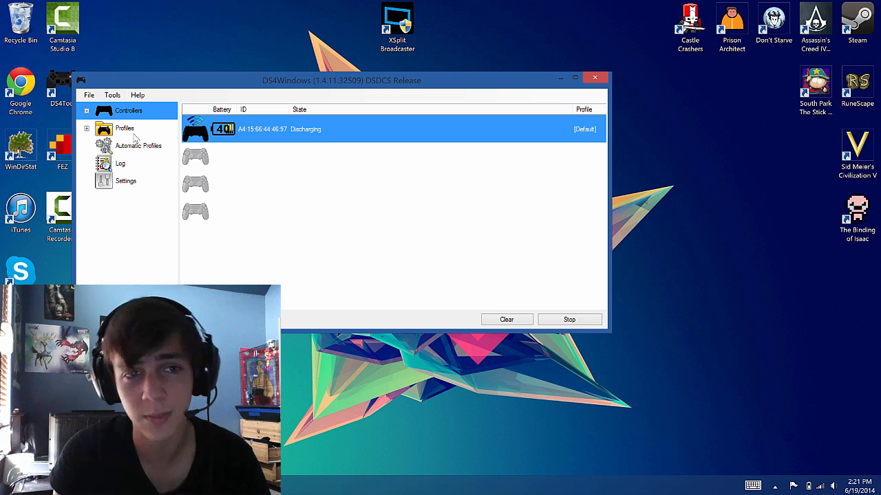
{"action": "left_click", "coordinate": [113, 95]}
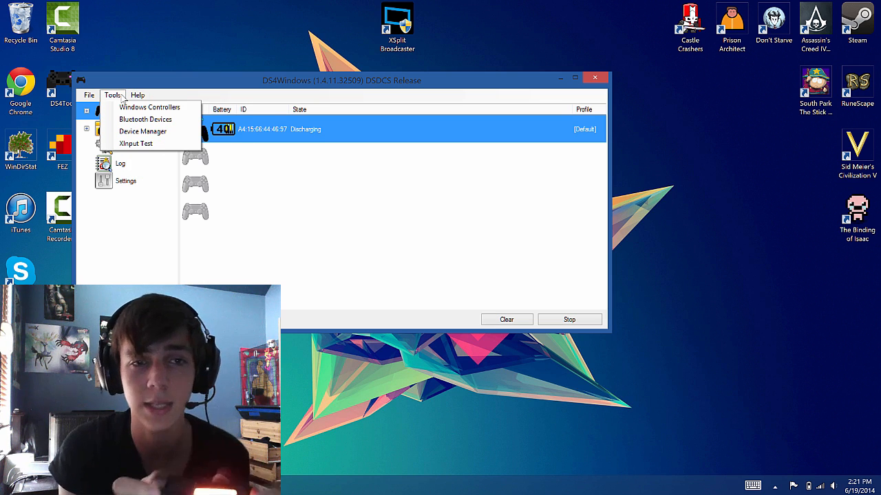
{"action": "left_click", "coordinate": [138, 95]}
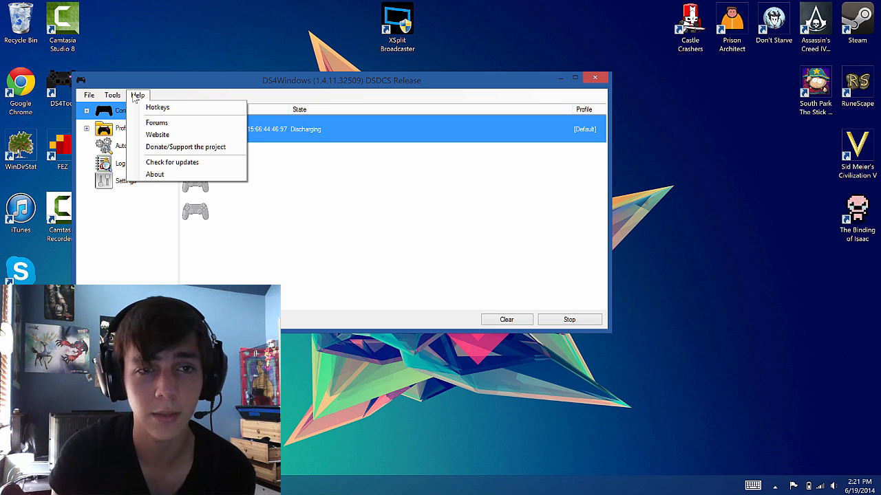
{"action": "left_click", "coordinate": [337, 142]}
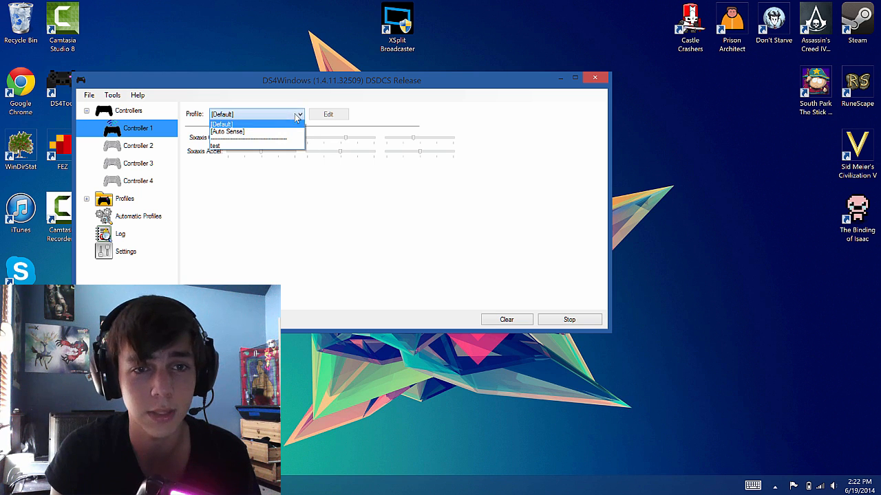
- Try Auto Sense for Controller 1, then switch it back to the Default profile
{"action": "left_click", "coordinate": [227, 131]}
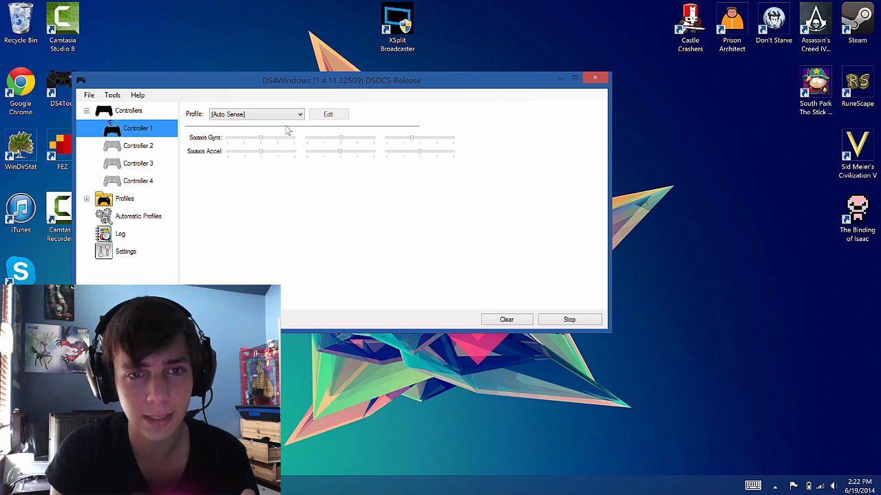
{"action": "left_click", "coordinate": [256, 115]}
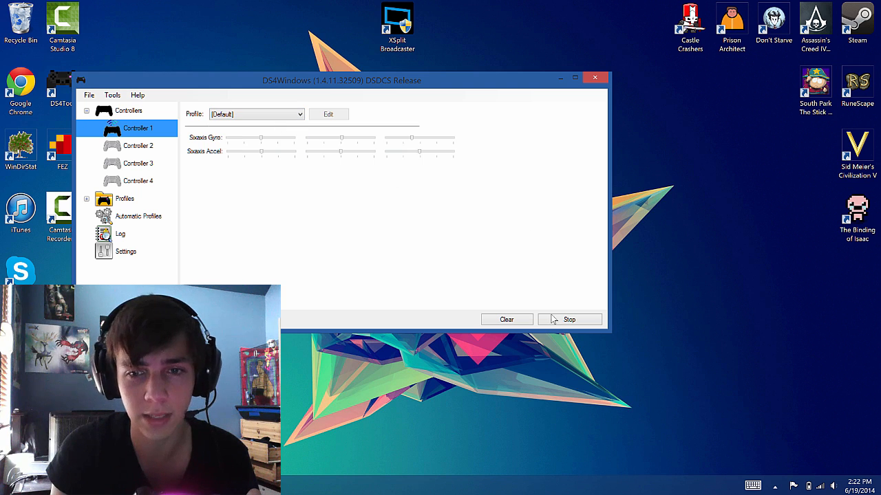
{"action": "left_click", "coordinate": [88, 111]}
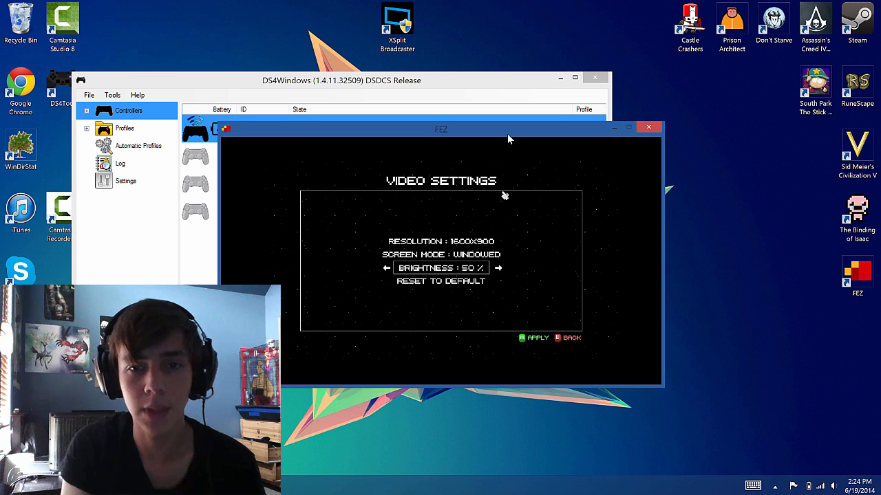
{"action": "mouse_move", "coordinate": [585, 234]}
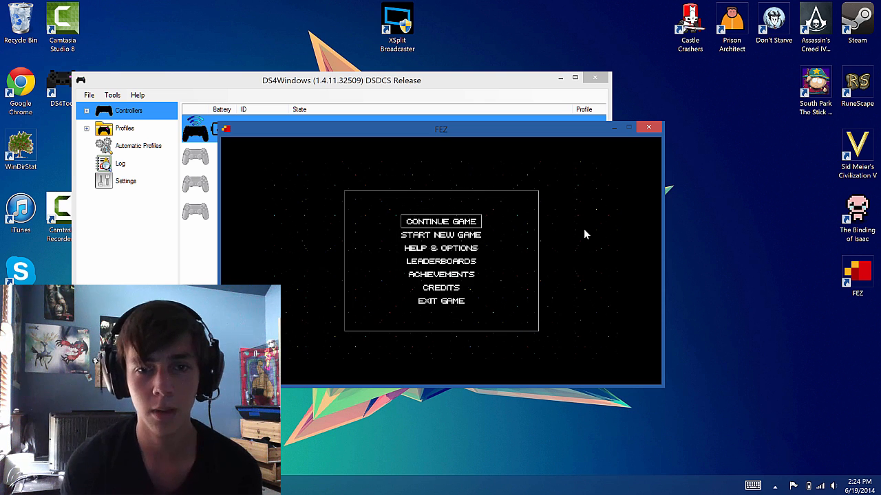
- Focus the FEZ window, play briefly with the controller, then close the game
{"action": "left_click", "coordinate": [441, 221]}
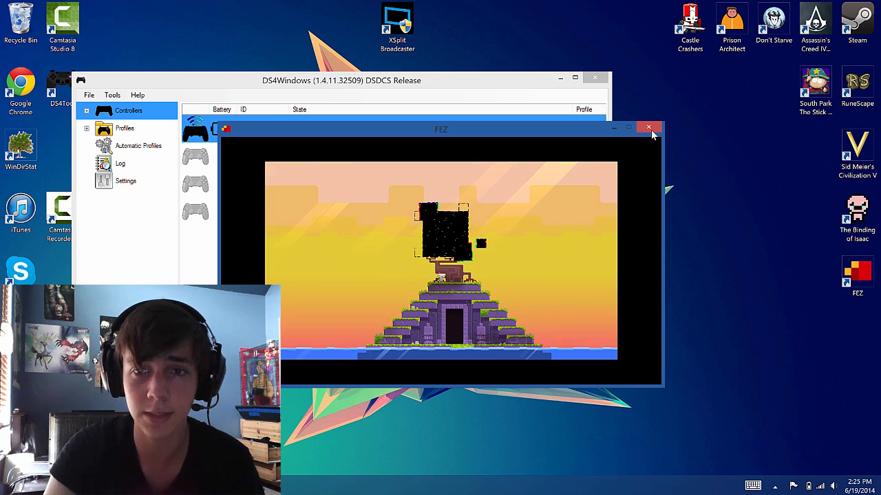
{"action": "left_click", "coordinate": [647, 129]}
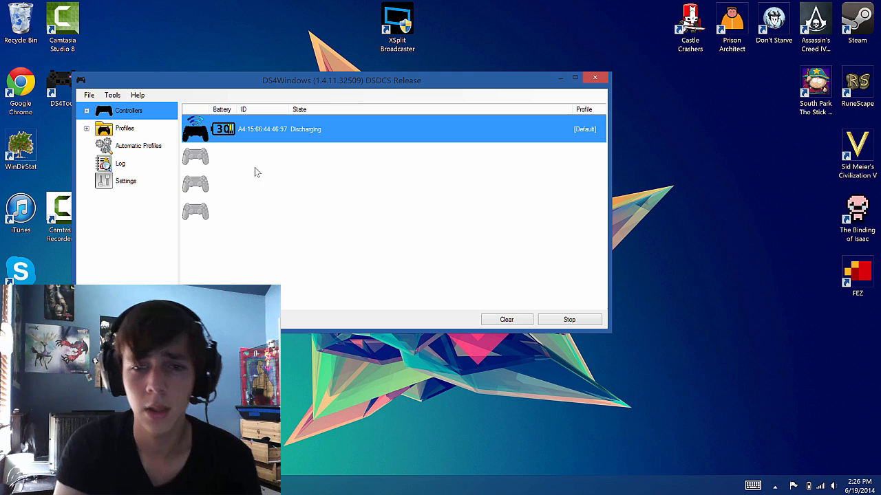
{"action": "mouse_move", "coordinate": [622, 121]}
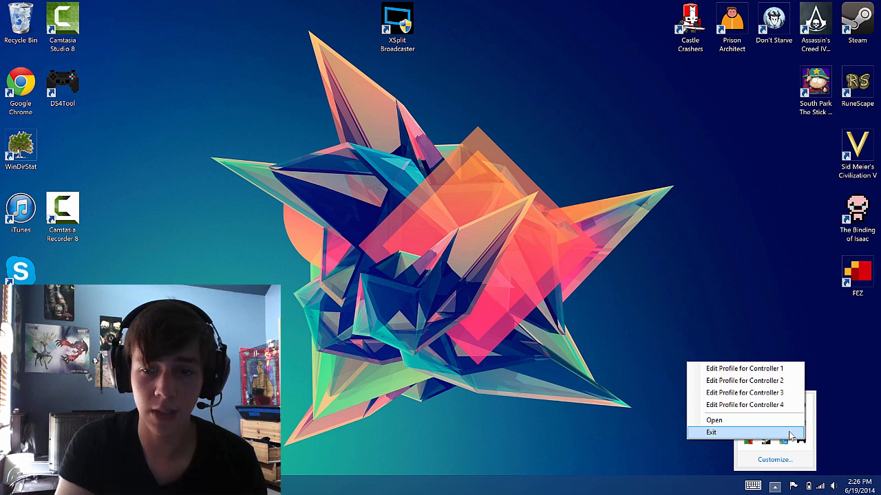
- Exit DS4Windows, confirm the exit, and relaunch it from the desktop shortcut
{"action": "left_click", "coordinate": [710, 432]}
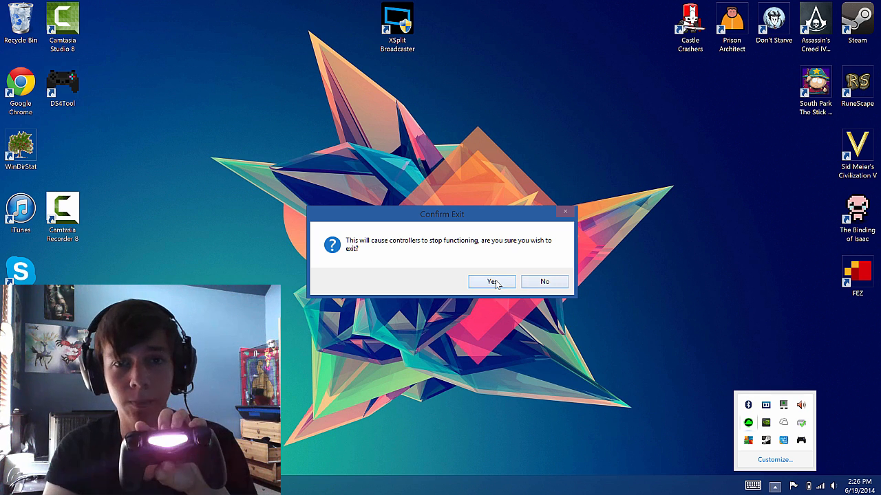
{"action": "left_click", "coordinate": [491, 281]}
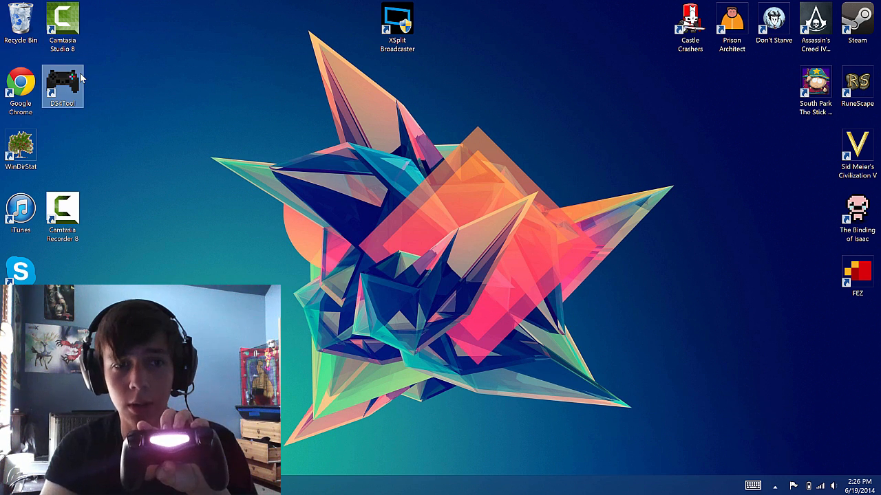
{"action": "double_click", "coordinate": [64, 85]}
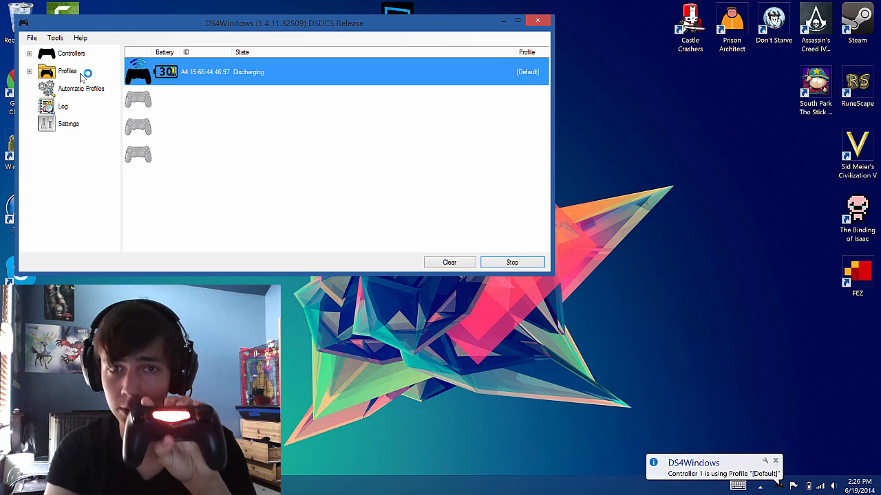